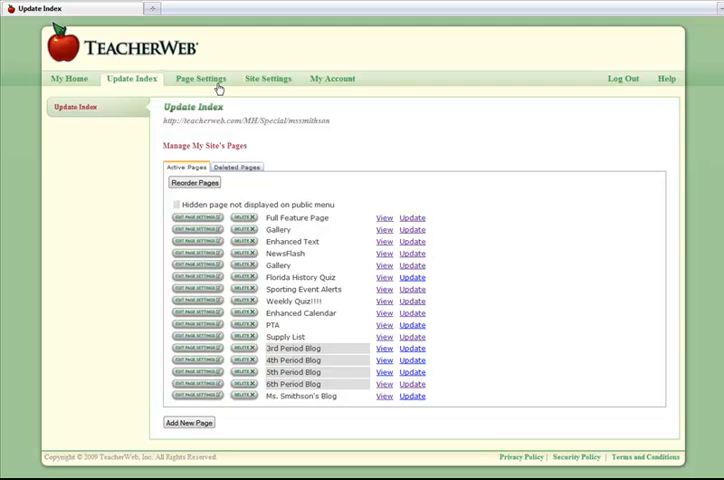
# Upload the image into the site's file storage via Page Settings > File Management, then show the public site.
pyautogui.click(200, 78)
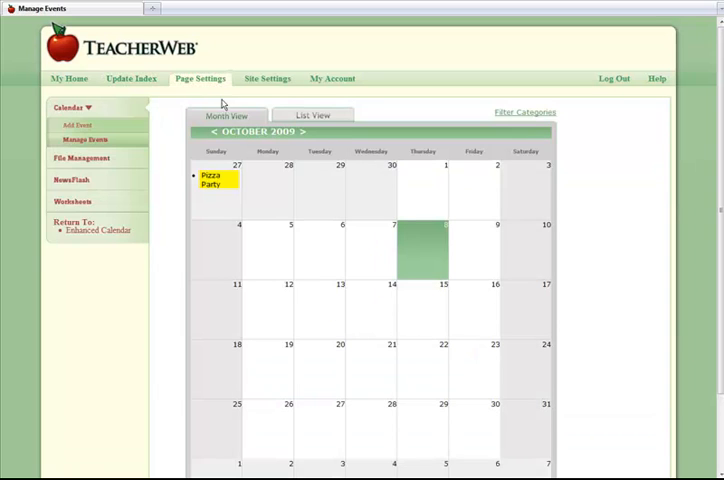
pyautogui.click(82, 158)
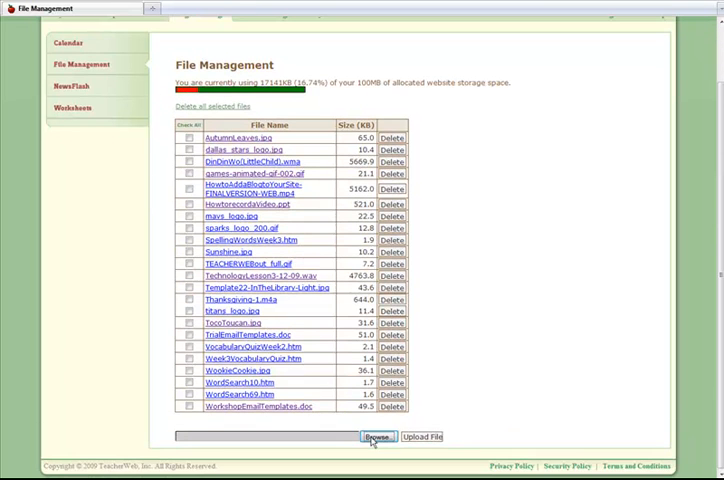
pyautogui.click(378, 436)
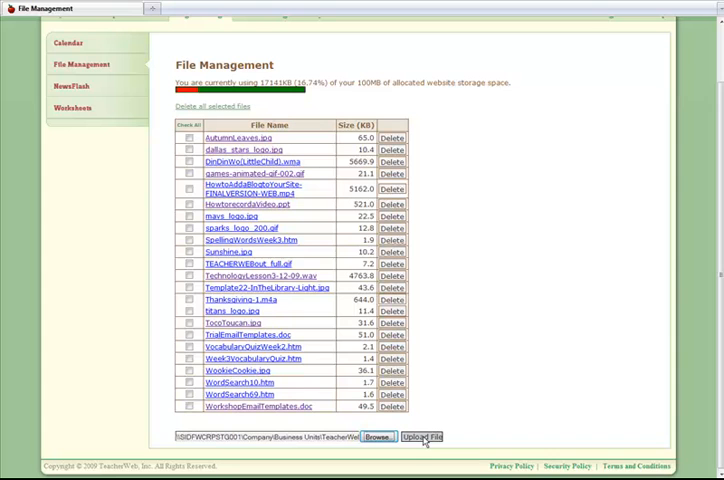
pyautogui.click(422, 436)
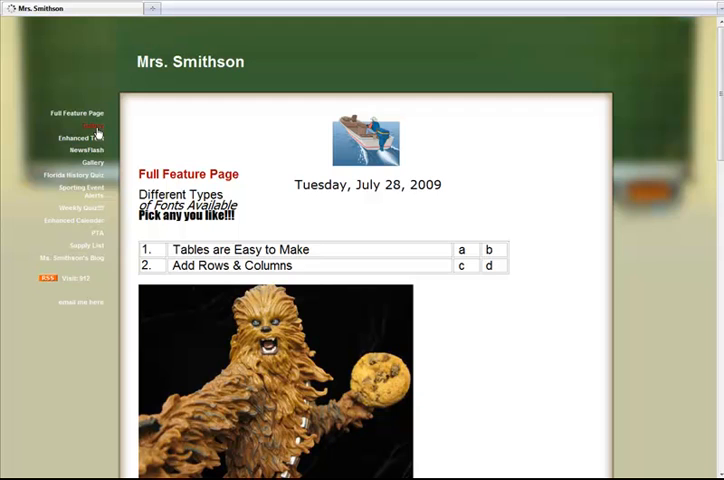
# Go to the public site's empty Gallery page and enter its editing form.
pyautogui.click(92, 126)
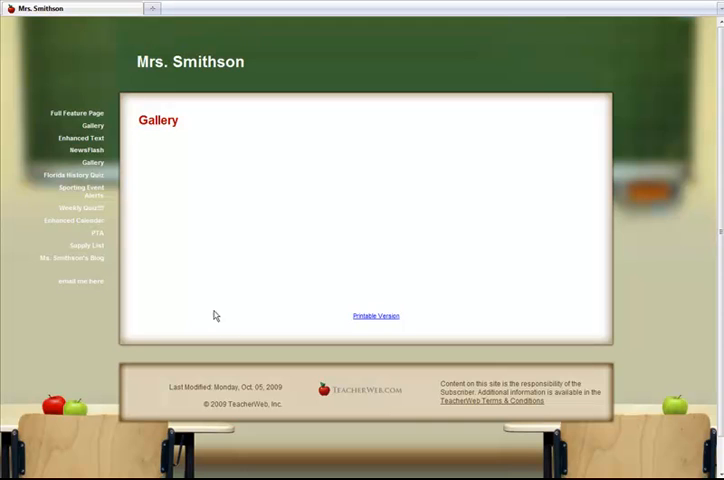
pyautogui.click(224, 388)
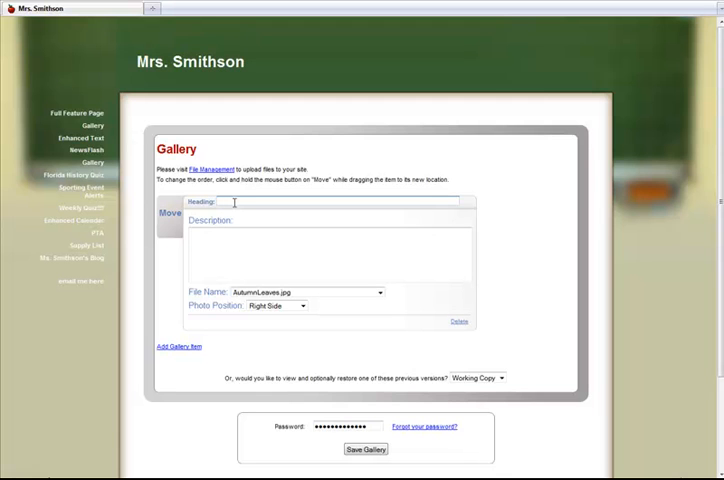
# Fill the first item with heading 'Head of the Class', a short description, the library image, and Left Side photo position.
pyautogui.write('Head')
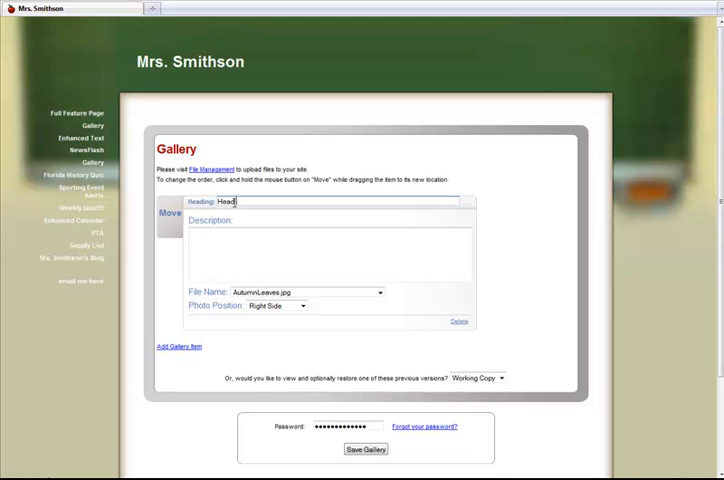
pyautogui.write('of the Class')
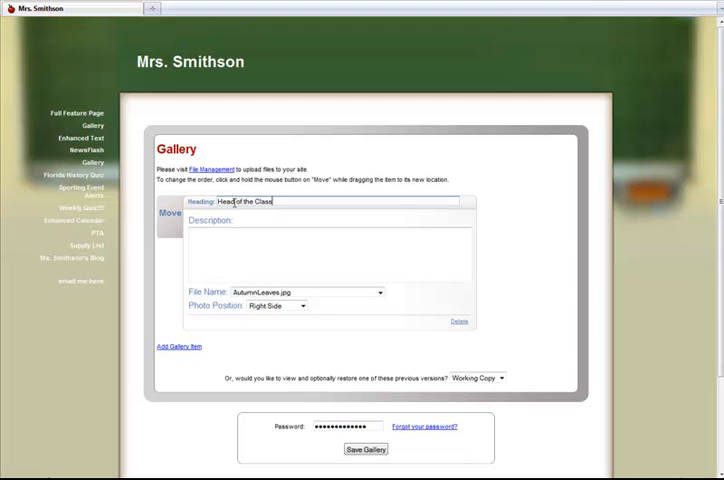
pyautogui.write('This')
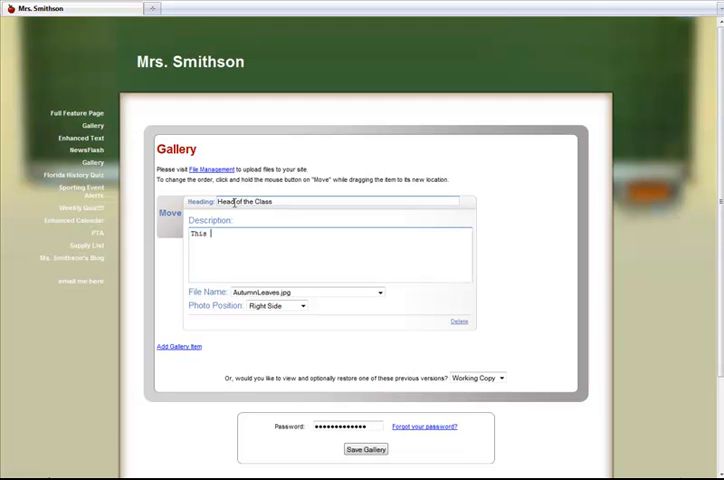
pyautogui.write('is a new design')
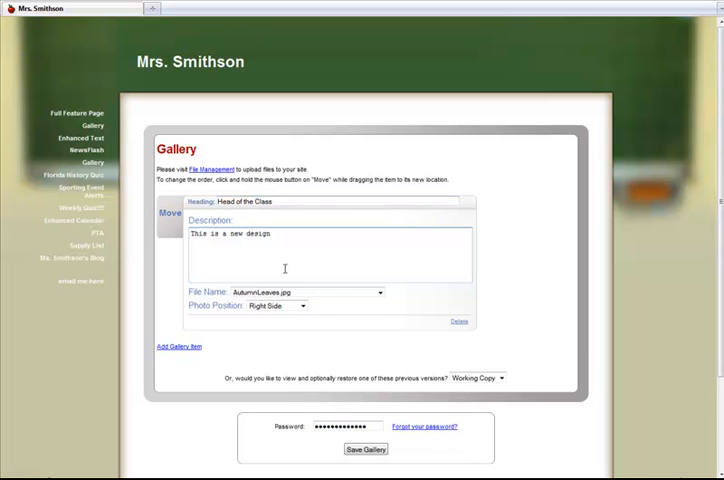
pyautogui.click(378, 292)
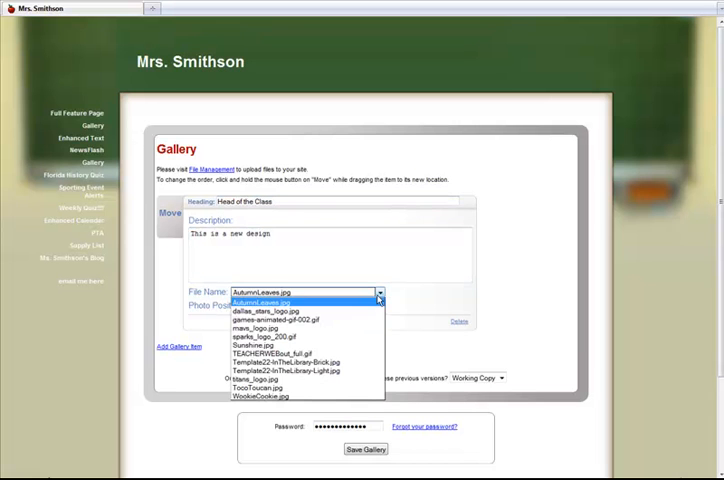
pyautogui.moveTo(300, 312)
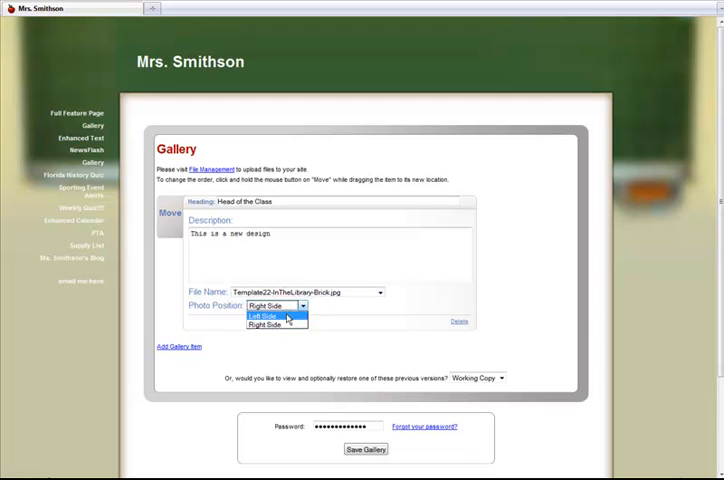
pyautogui.click(264, 316)
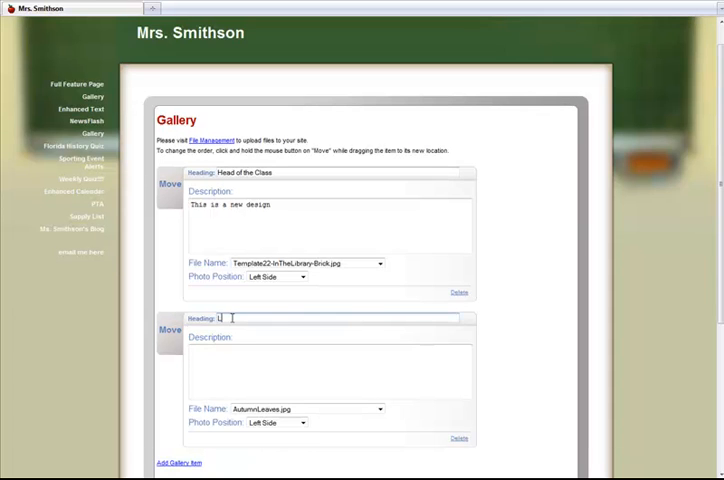
# Fill the second item 'Library Design' with its description, the light library image on the right, and delete 'Head of the Class'.
pyautogui.write('Library Design')
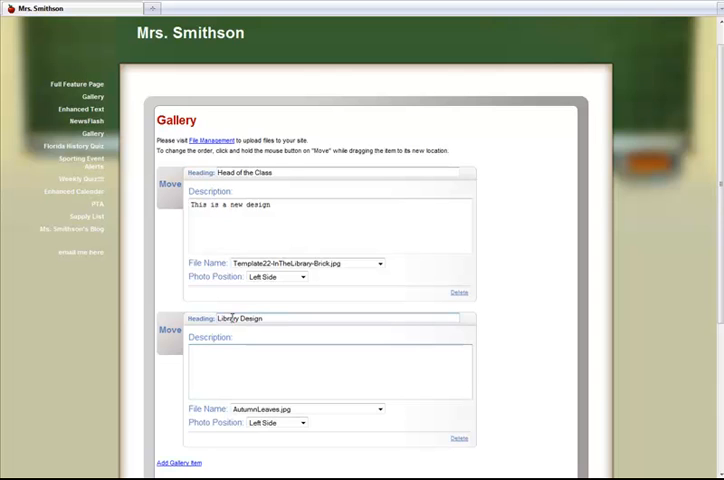
pyautogui.write('Here is another...')
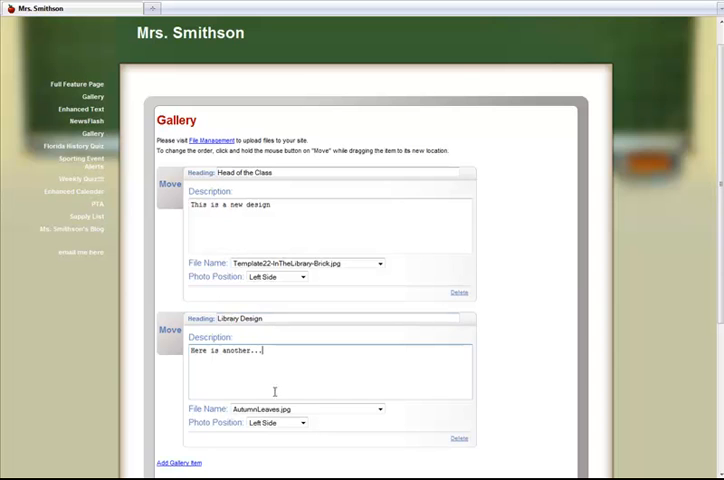
pyautogui.click(380, 408)
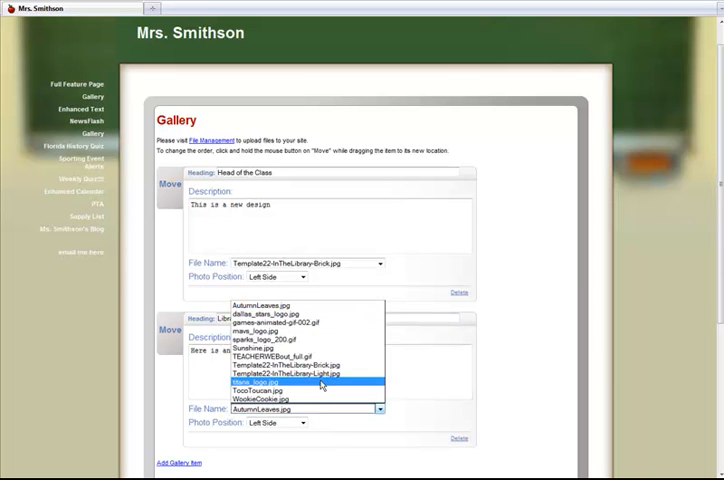
pyautogui.click(288, 372)
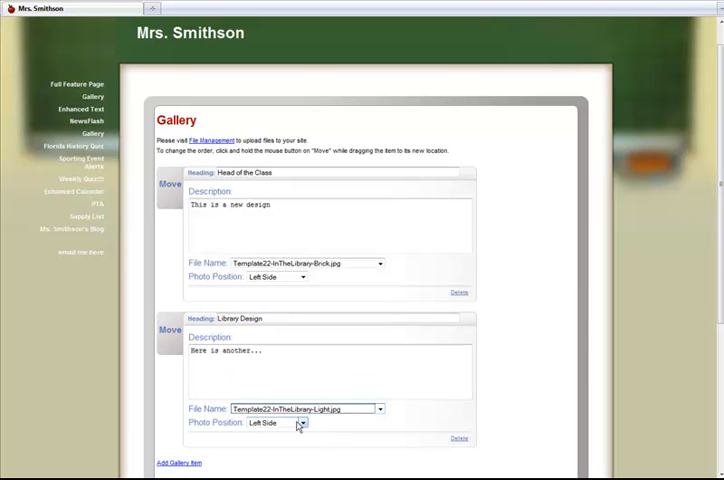
pyautogui.click(276, 422)
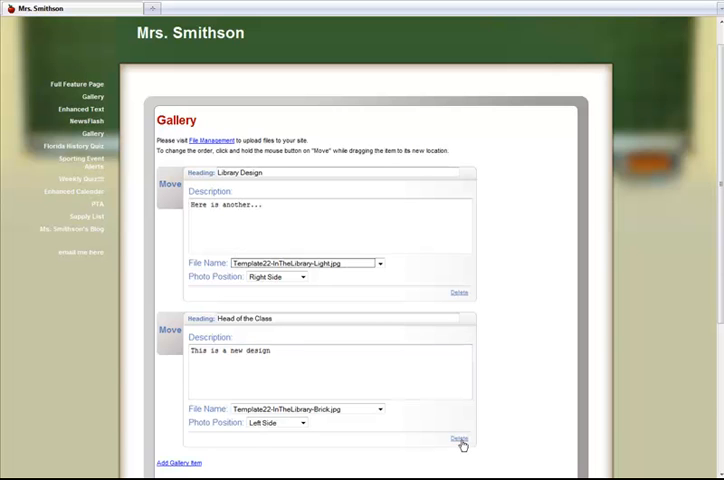
pyautogui.click(460, 440)
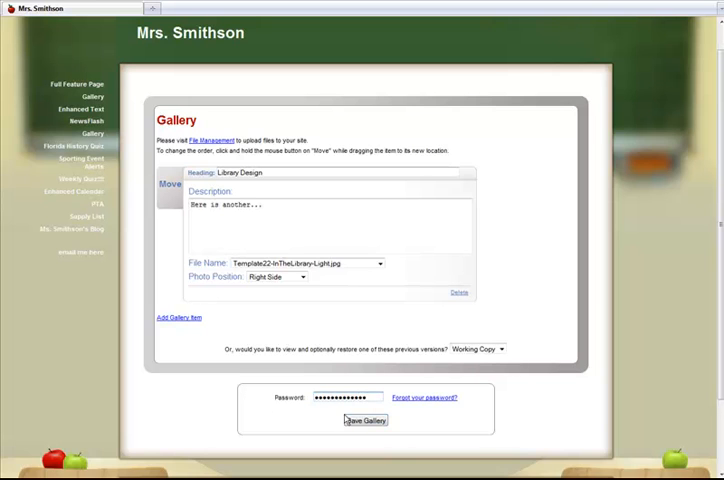
# Save the gallery, view the public page with the Library Design image, then go to the Enhanced Text page.
pyautogui.click(364, 420)
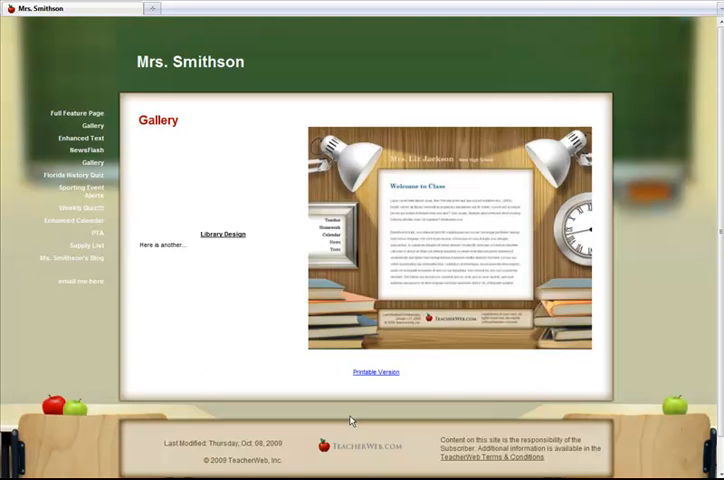
pyautogui.click(80, 136)
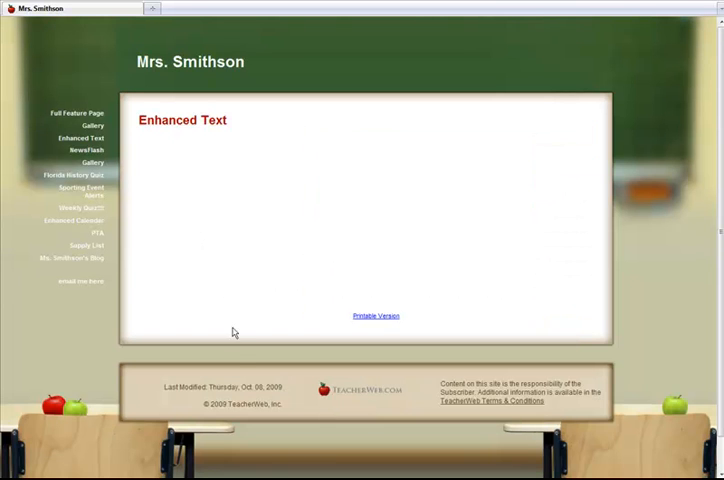
pyautogui.click(220, 388)
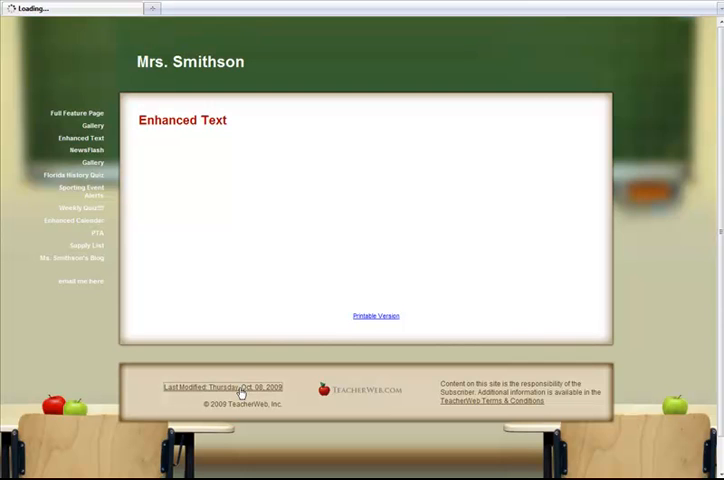